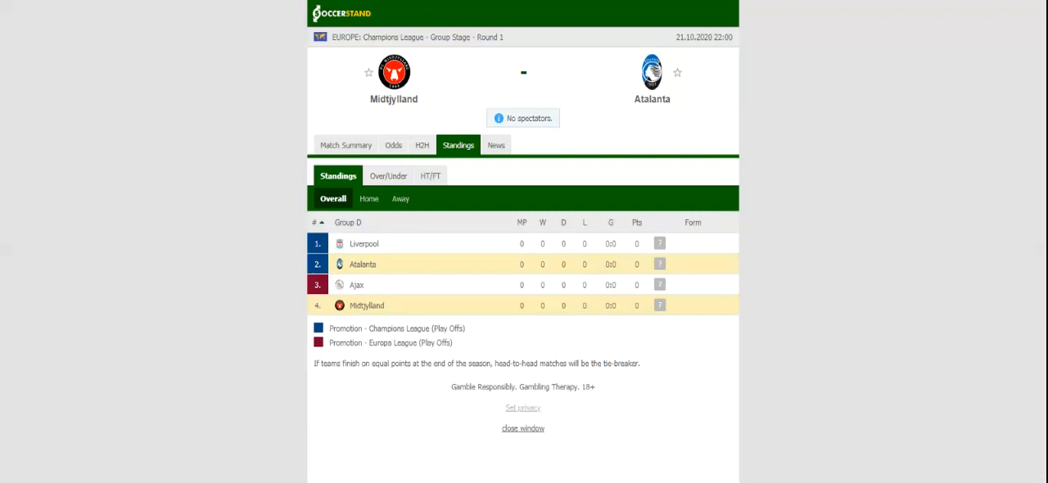
mouse_move(468, 128)
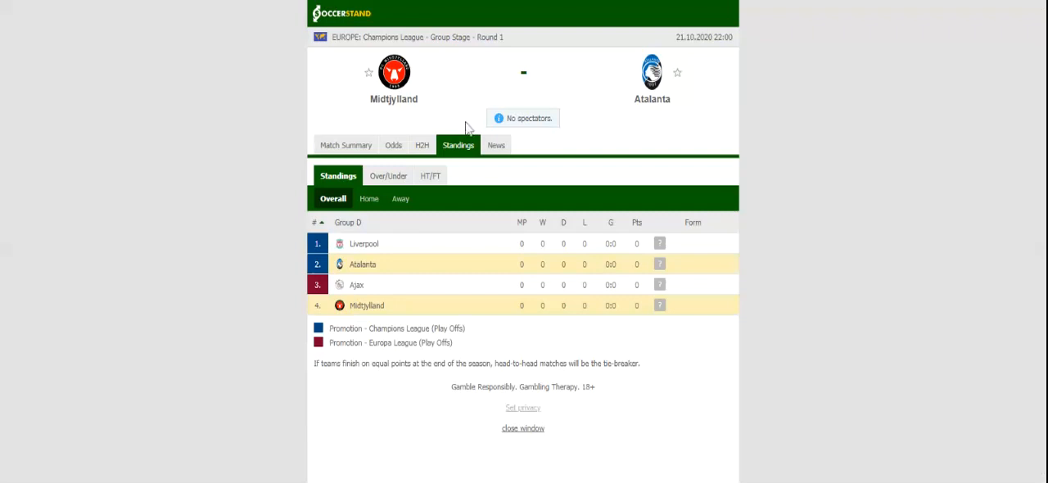
Switch the Midtjylland vs Atalanta match page to H2H, showing each team's last five results.
click(415, 145)
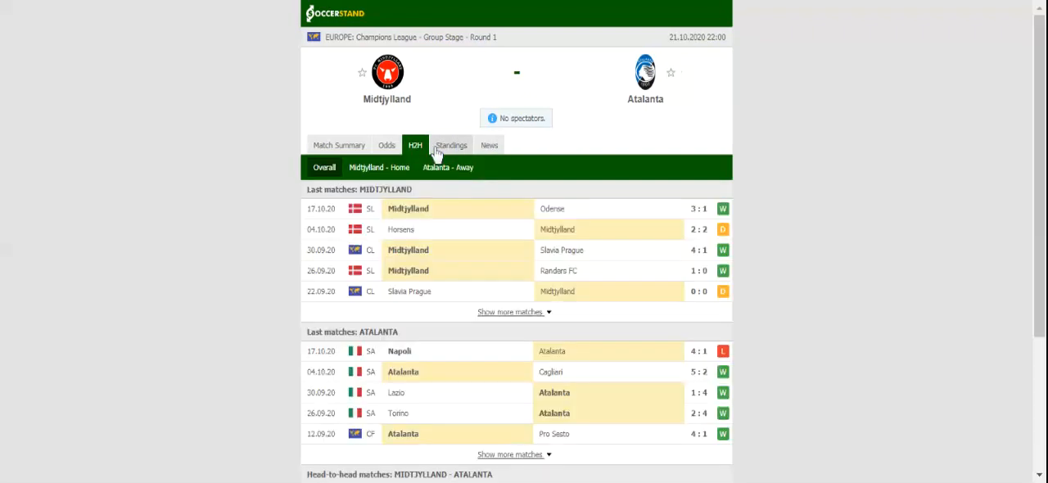
mouse_move(436, 154)
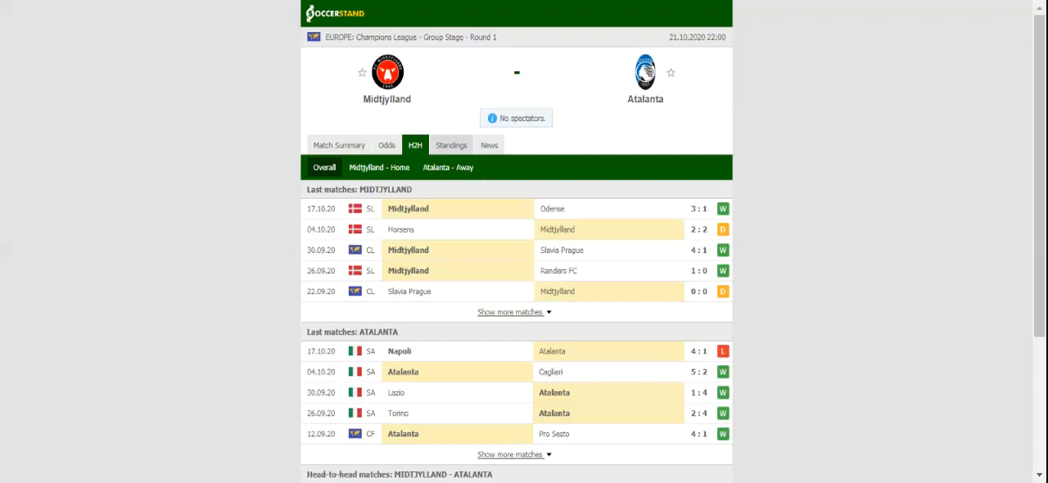
Show the bookmakers' full-time 1X2 odds table for Midtjylland vs Atalanta.
click(387, 145)
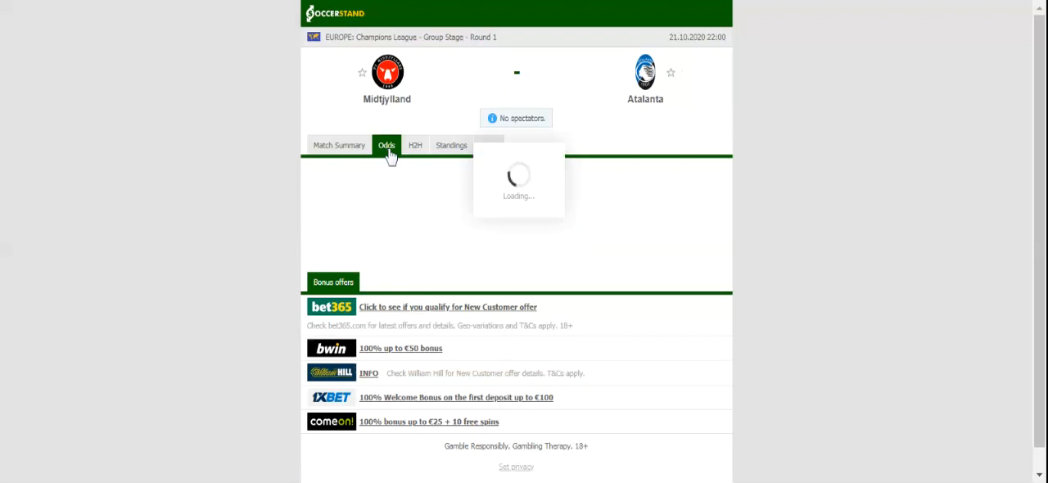
click(386, 145)
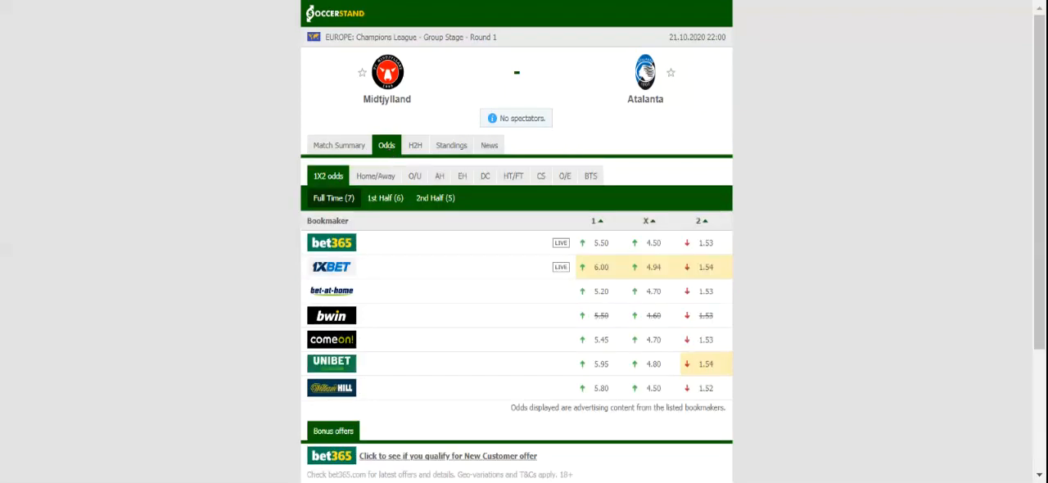